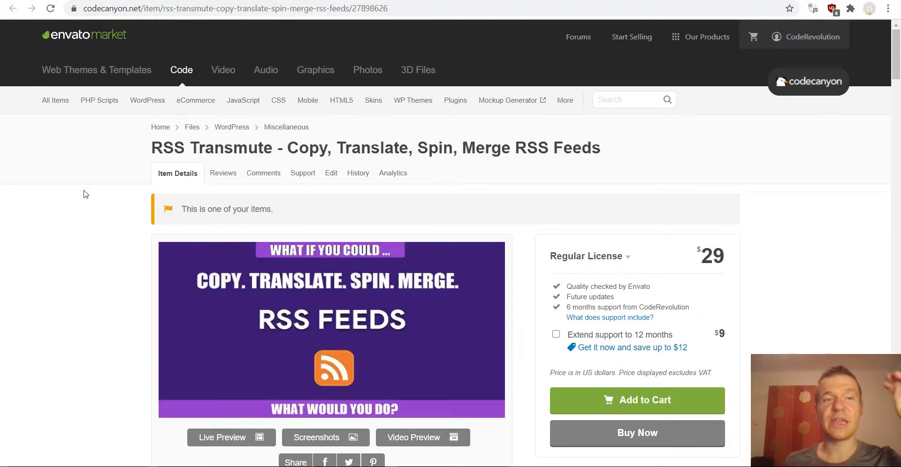
pyautogui.moveTo(62, 211)
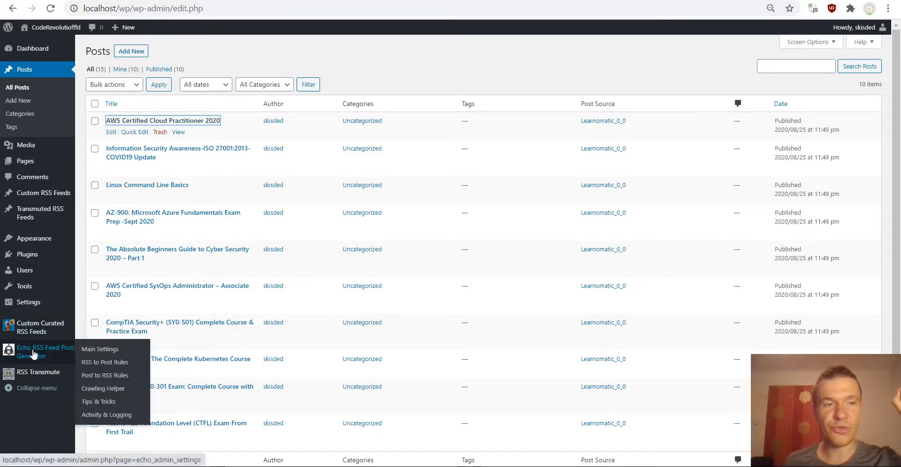
# Open Main Settings under Echo RSS Feed Post Generator in the admin sidebar
pyautogui.click(99, 349)
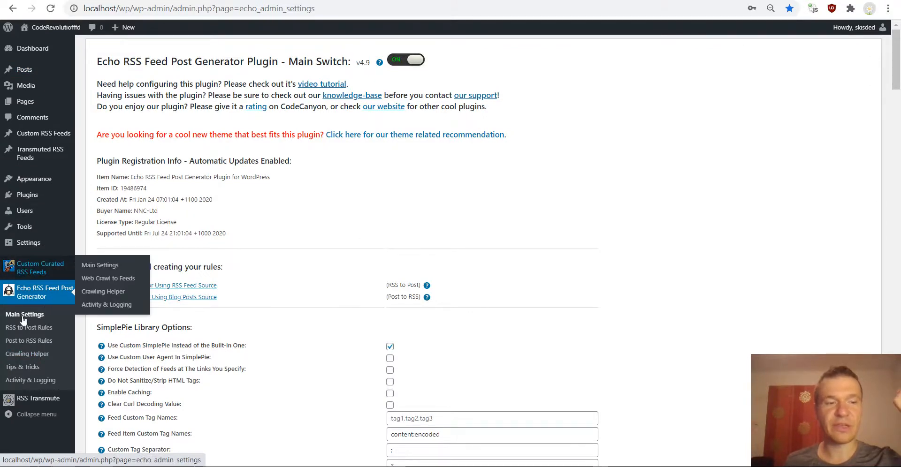
pyautogui.moveTo(34, 268)
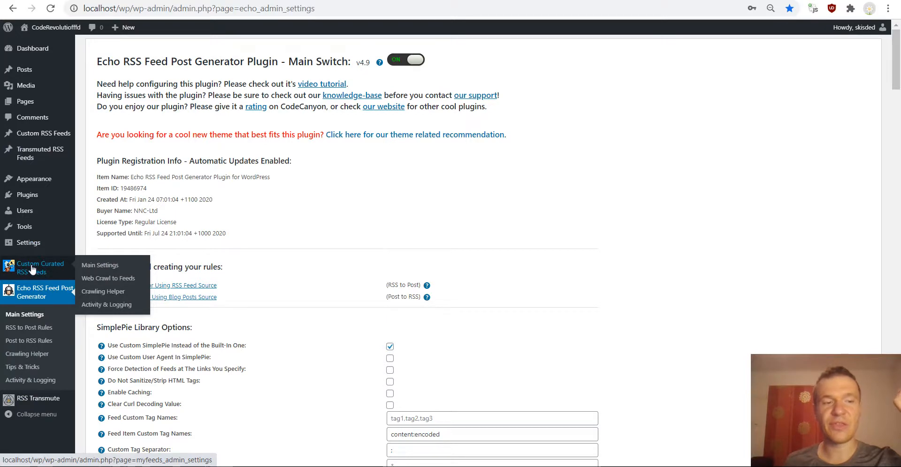
pyautogui.moveTo(30, 273)
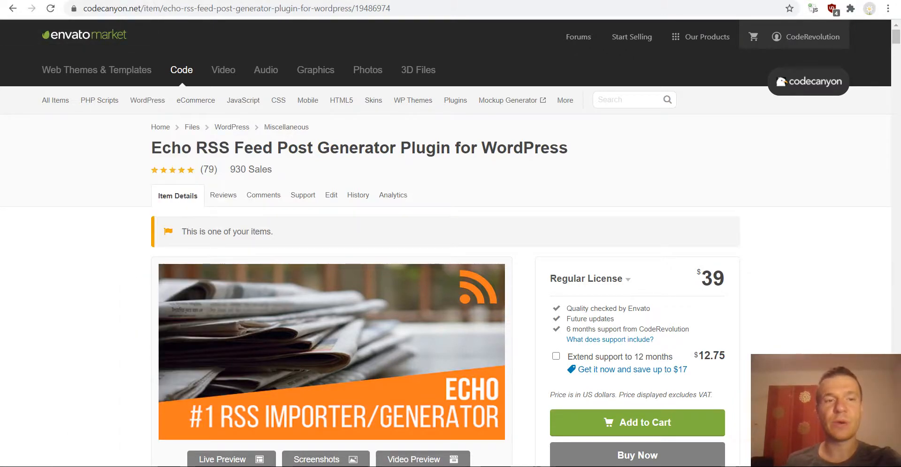
# Scroll down the URL to RSS product page to view its details
pyautogui.scroll(-3)
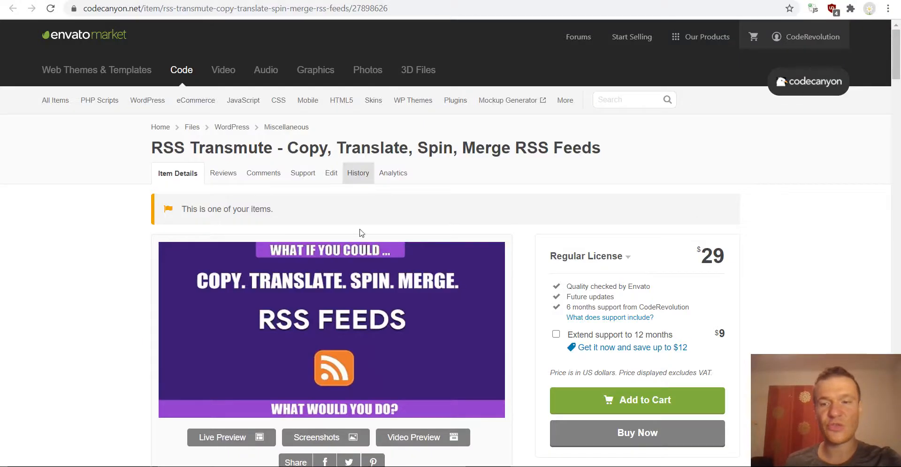
pyautogui.scroll(-3)
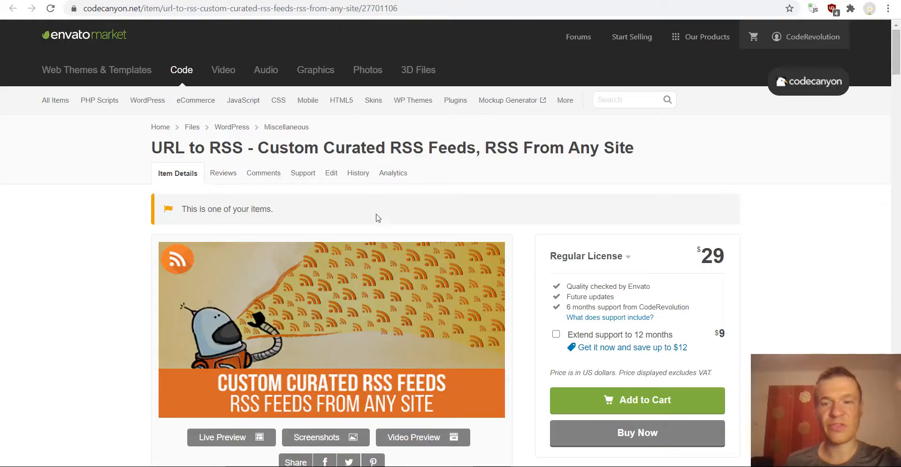
pyautogui.scroll(-3)
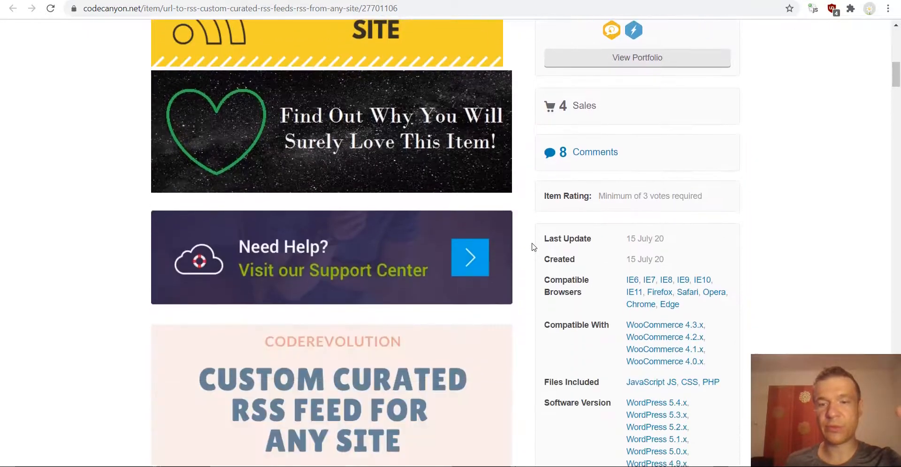